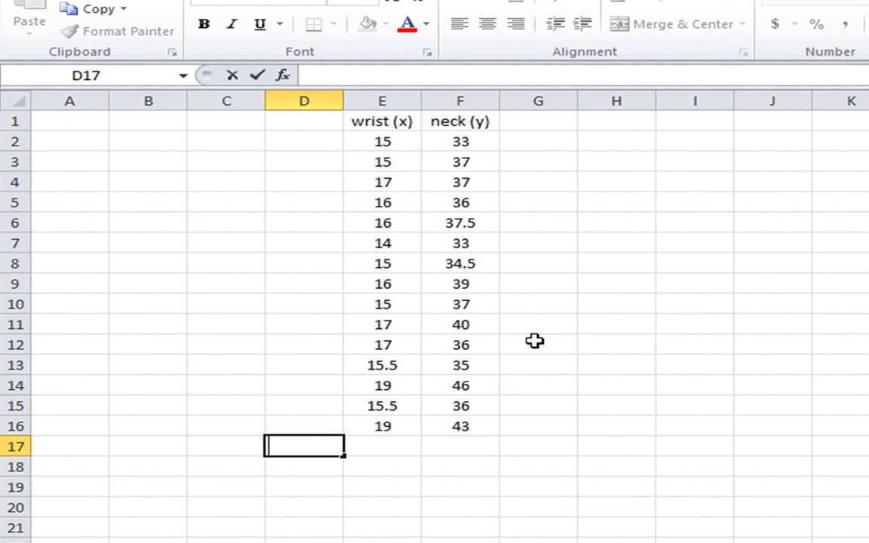
mouse_move(346, 393)
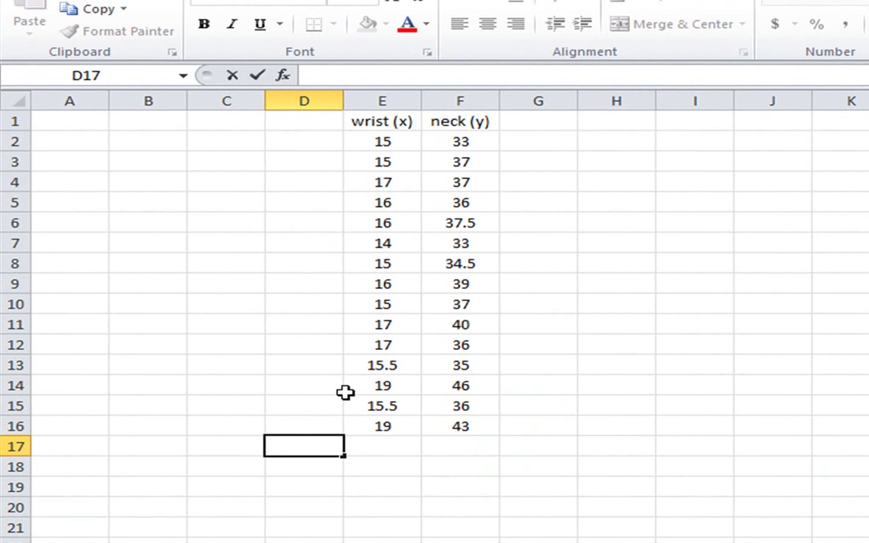
mouse_move(399, 142)
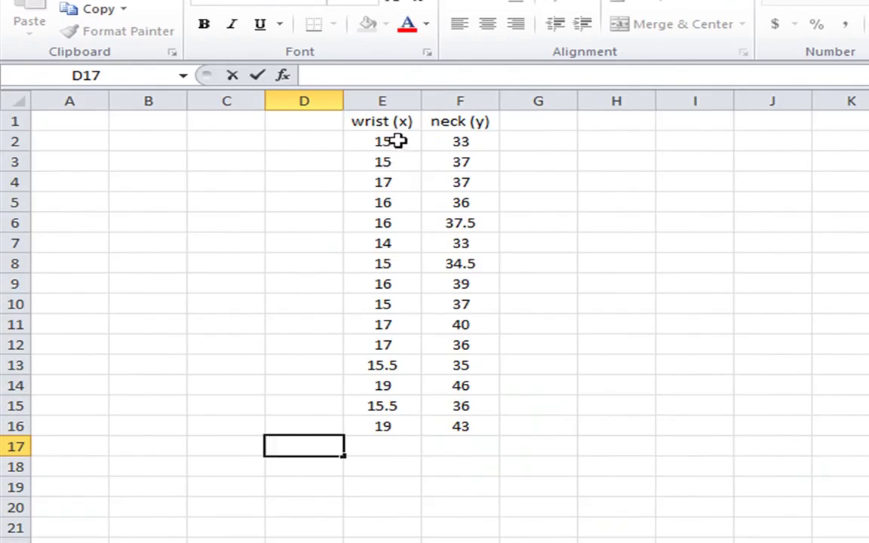
mouse_move(474, 154)
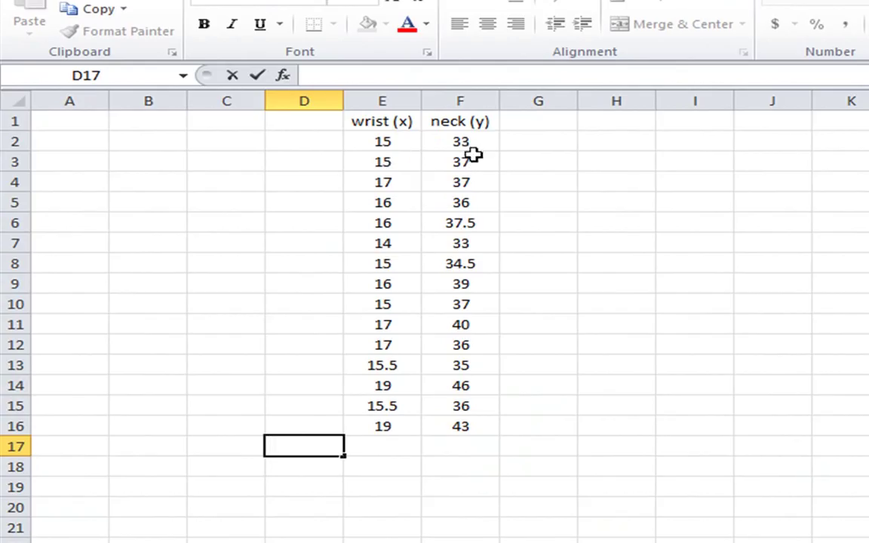
- Label a 'sum' row and total the wrist values E2:E16, giving 242
type("s")
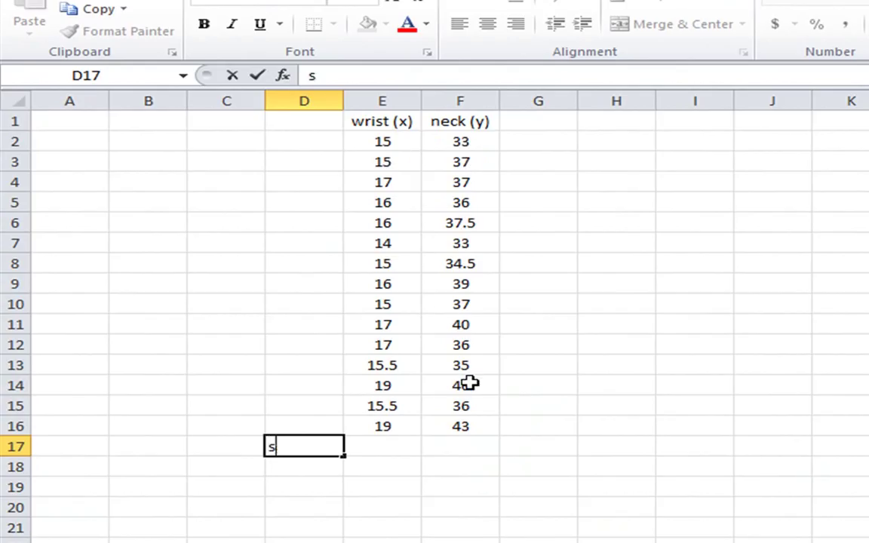
type("um")
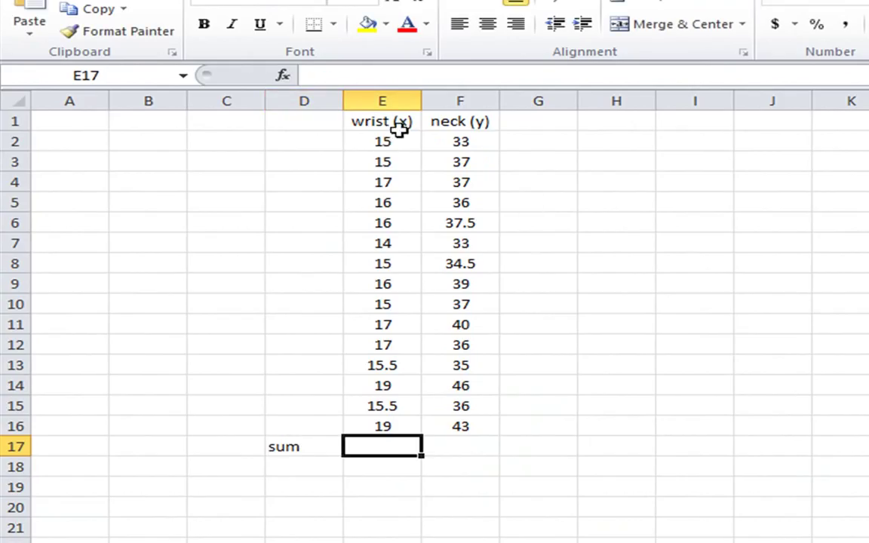
type("=")
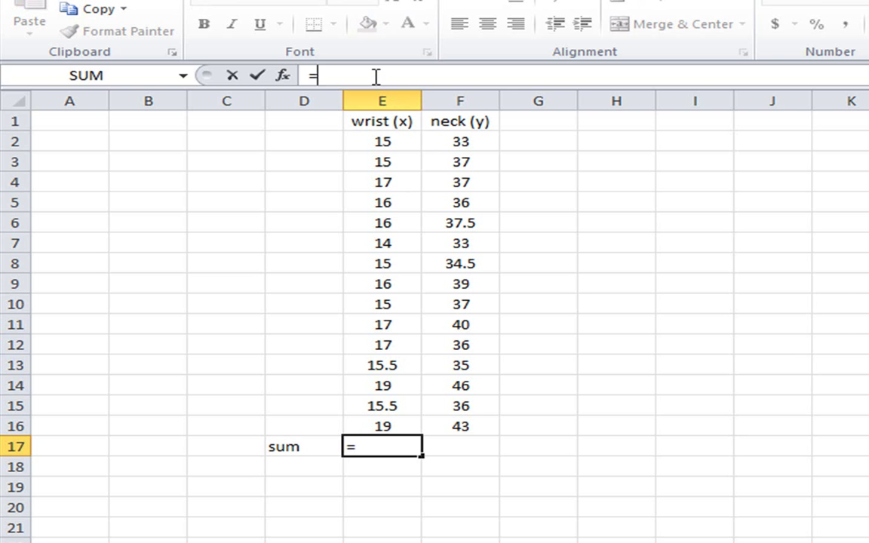
type("sum")
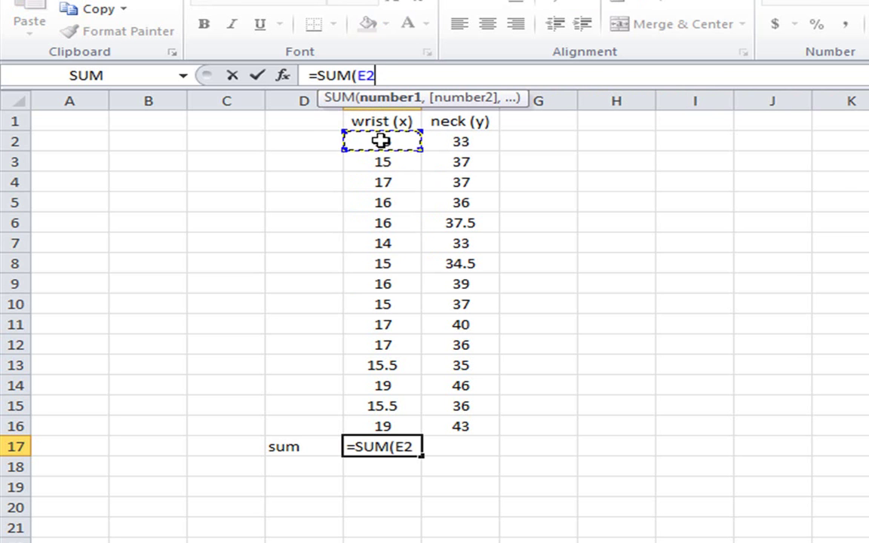
left_click_drag(380, 142, 381, 426)
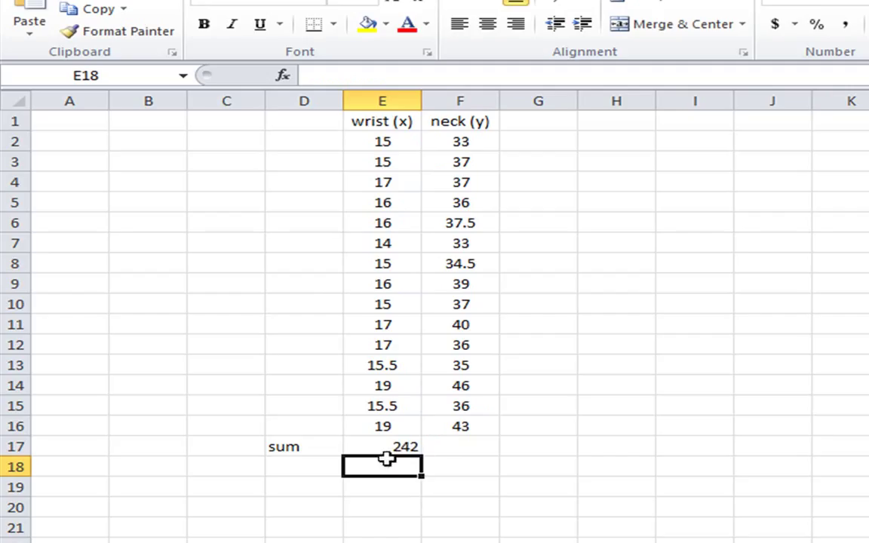
mouse_move(392, 189)
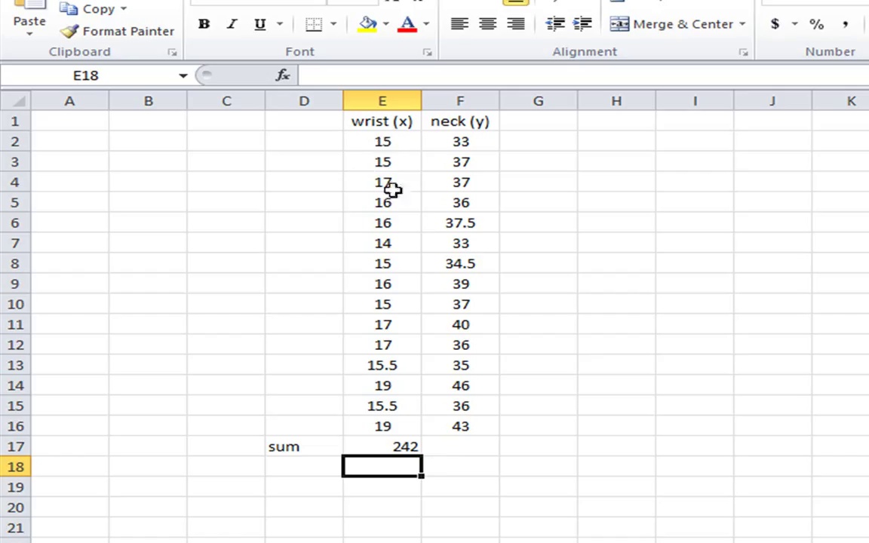
mouse_move(391, 435)
type("=")
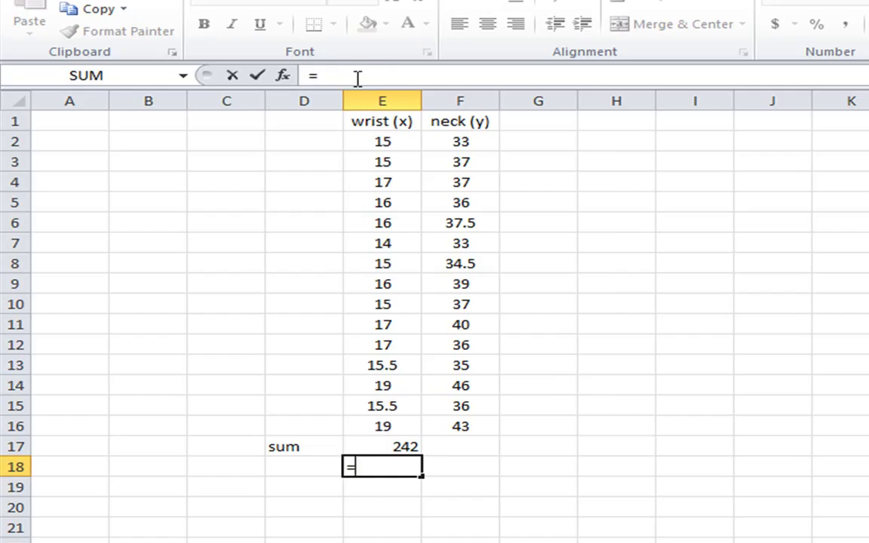
- Average the wrist values E2:E16 in E18, giving 16.13333
type("averag")
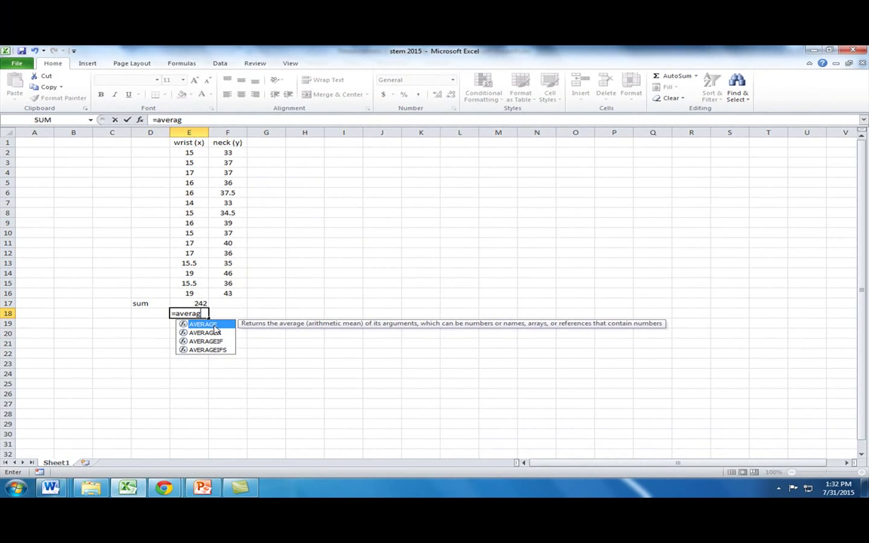
left_click_drag(188, 153, 188, 163)
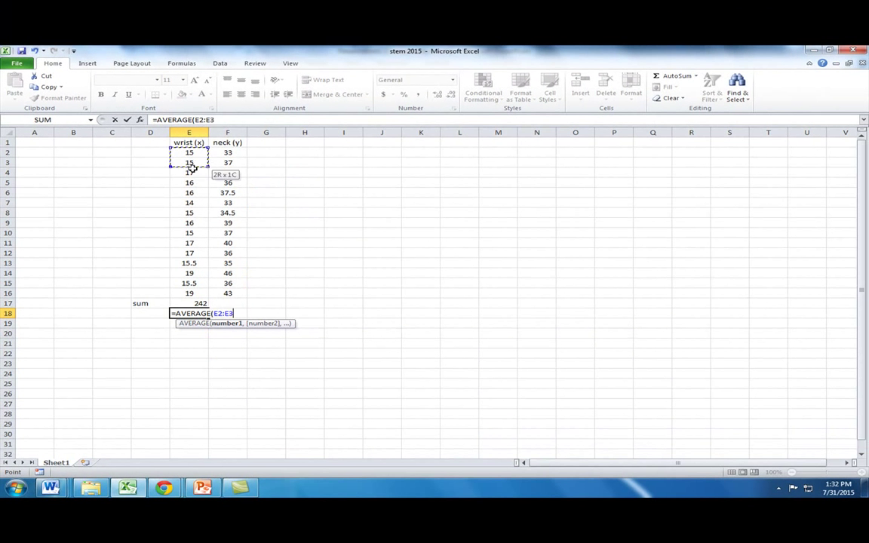
left_click_drag(189, 163, 188, 293)
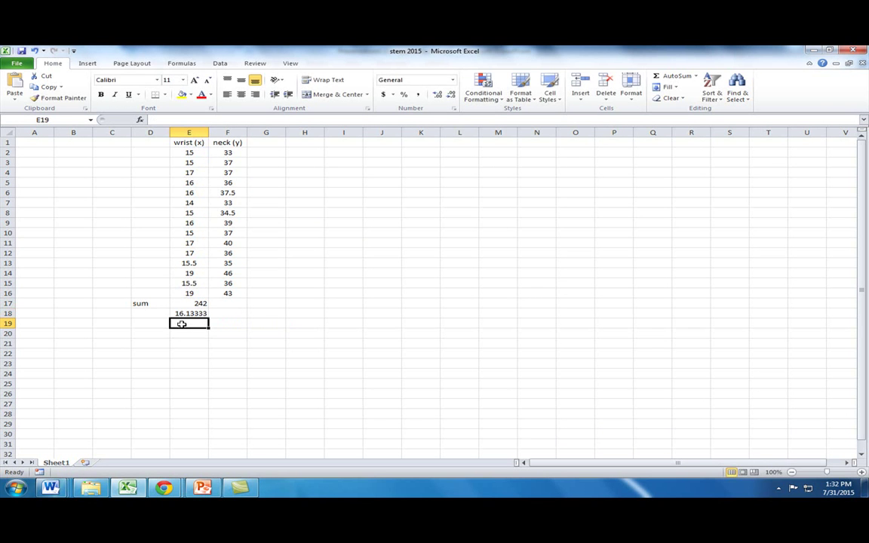
mouse_move(187, 323)
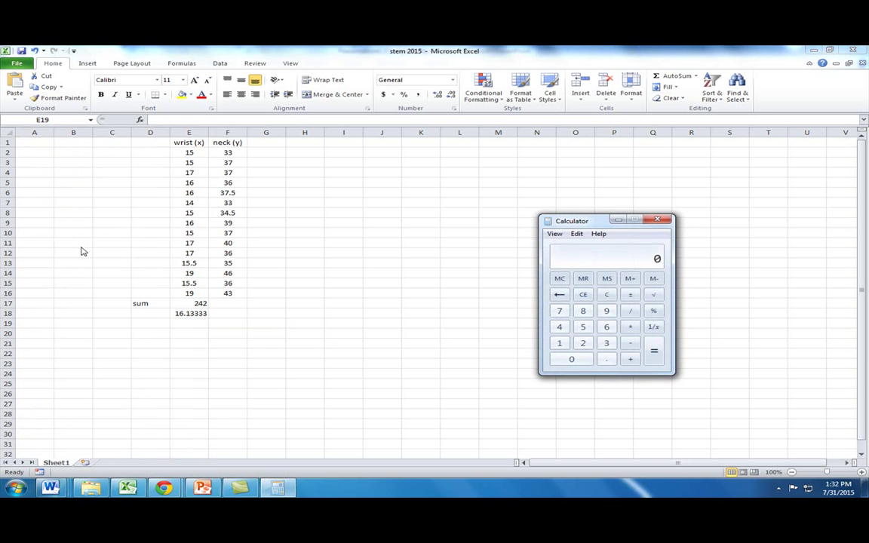
- Check 242 / 15 = 16.1333 in Calculator and begin the 'mean' label
left_click(583, 343)
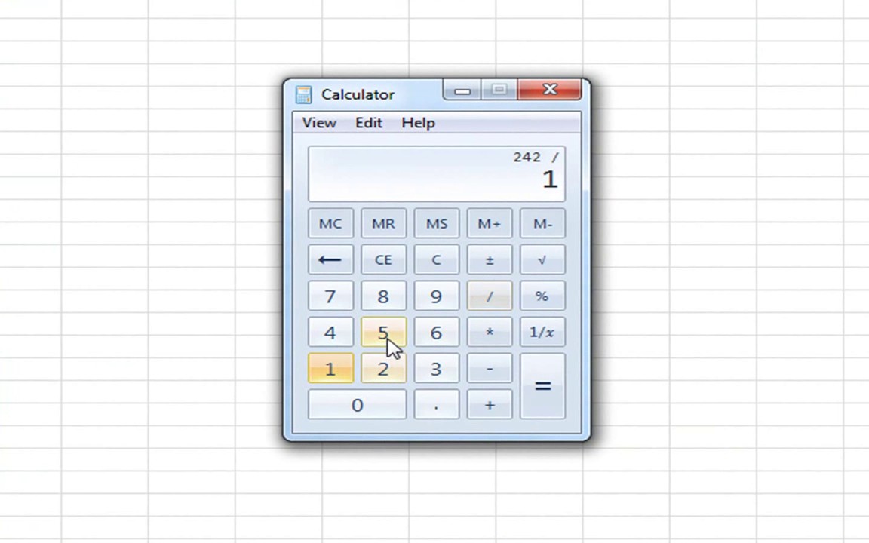
left_click(384, 223)
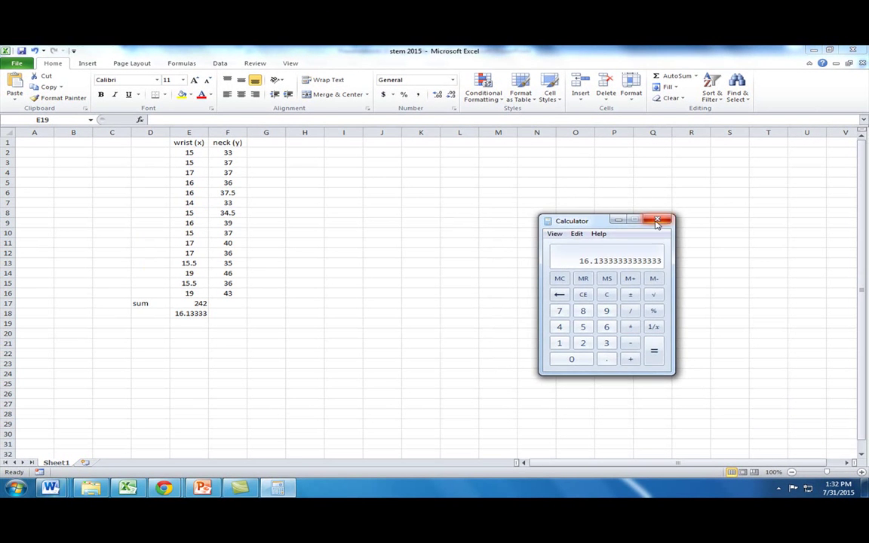
type("m")
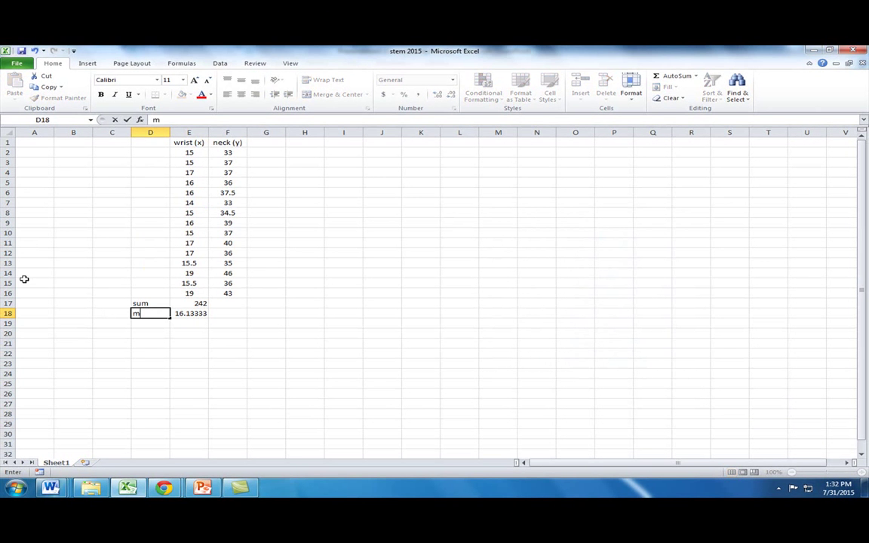
- Finish the 'mean' label and average the neck values F2:F16 in F18, giving 37.33333
type("ean")
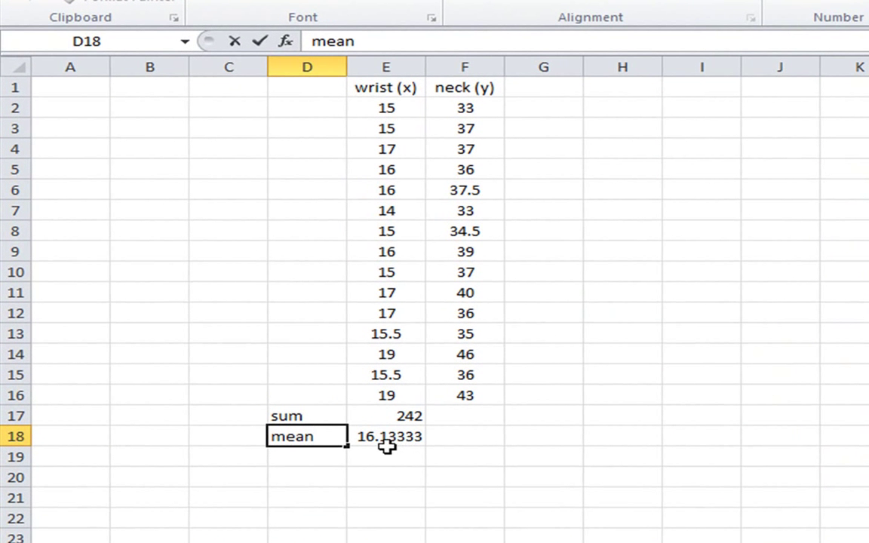
mouse_move(464, 438)
type("=")
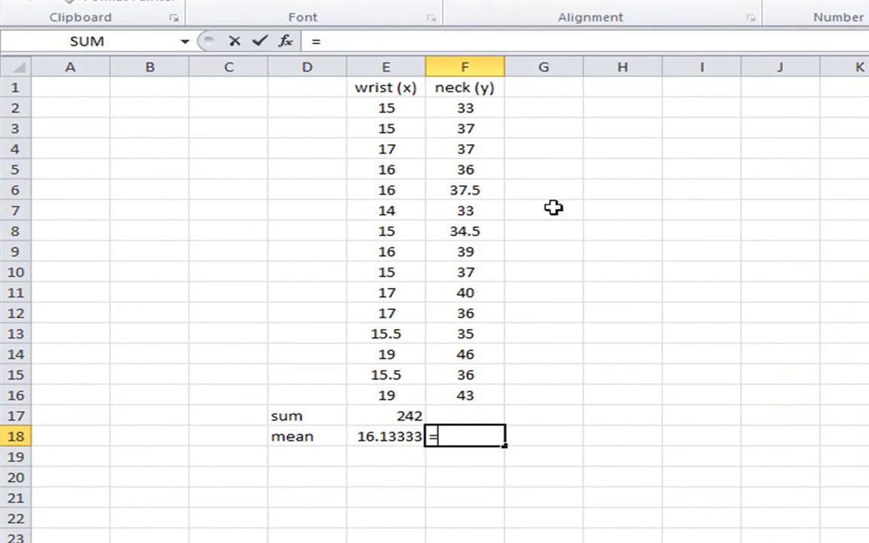
mouse_move(470, 108)
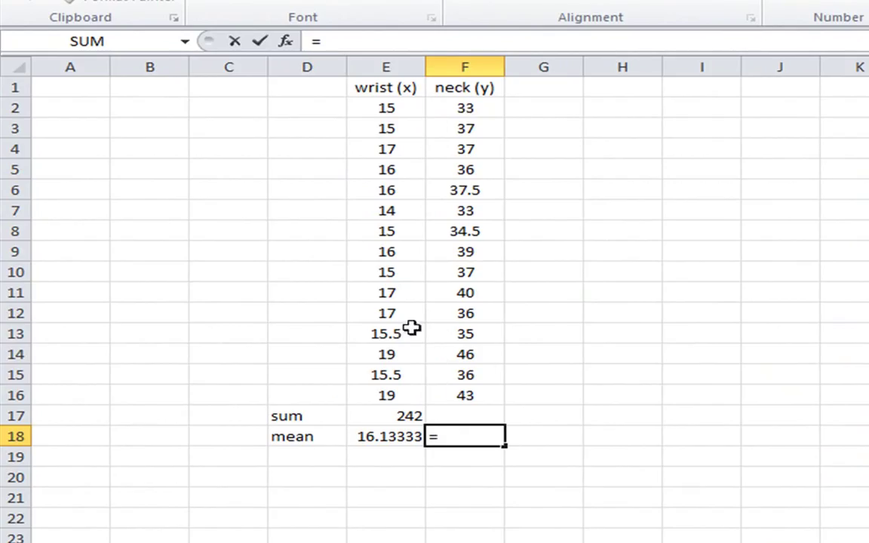
type("ave")
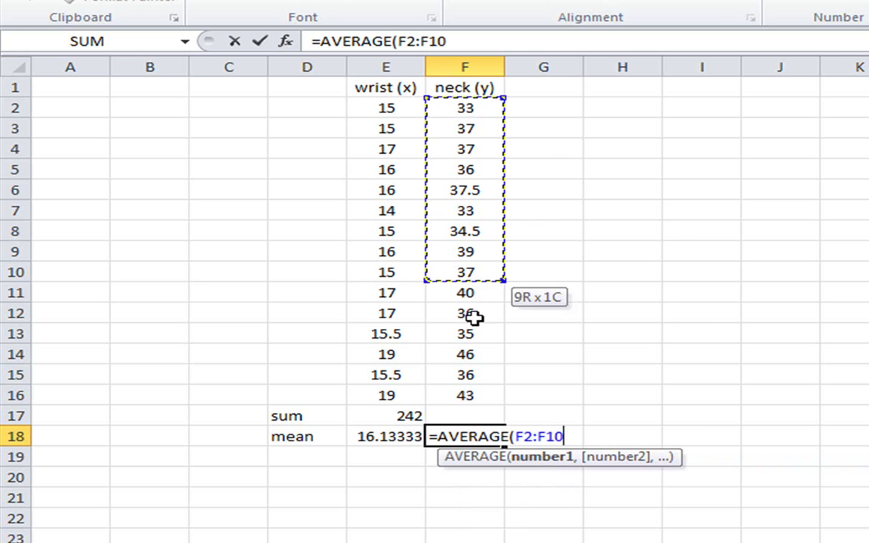
left_click_drag(464, 272, 465, 395)
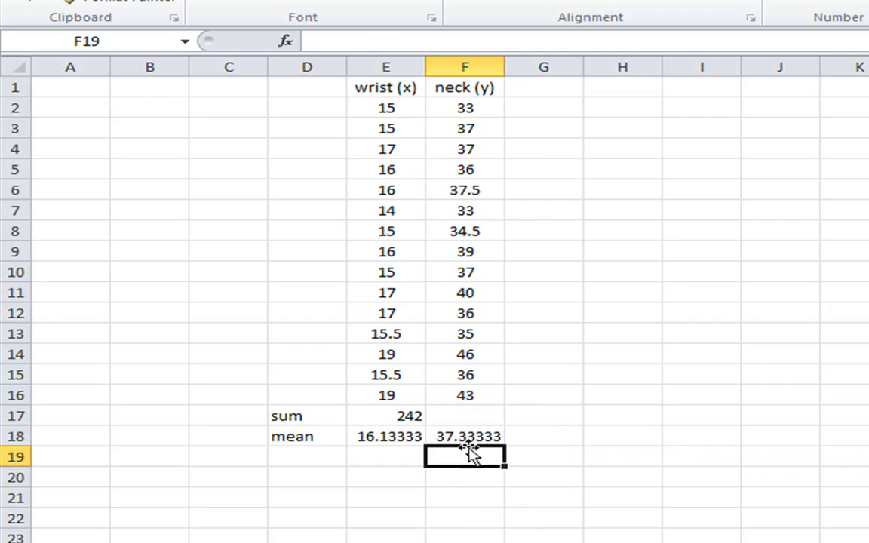
mouse_move(468, 460)
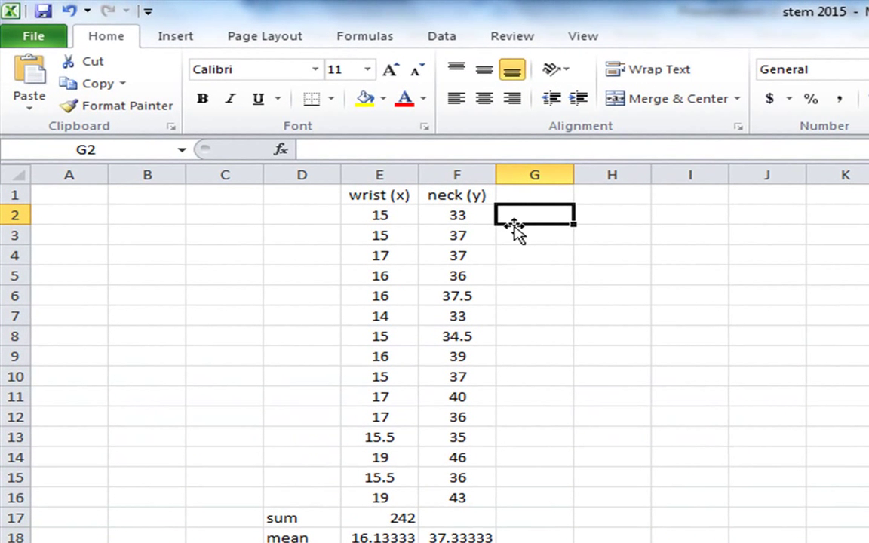
- Fill column G with =E2*F2 products down to row 16, from 495 to 817
type("=")
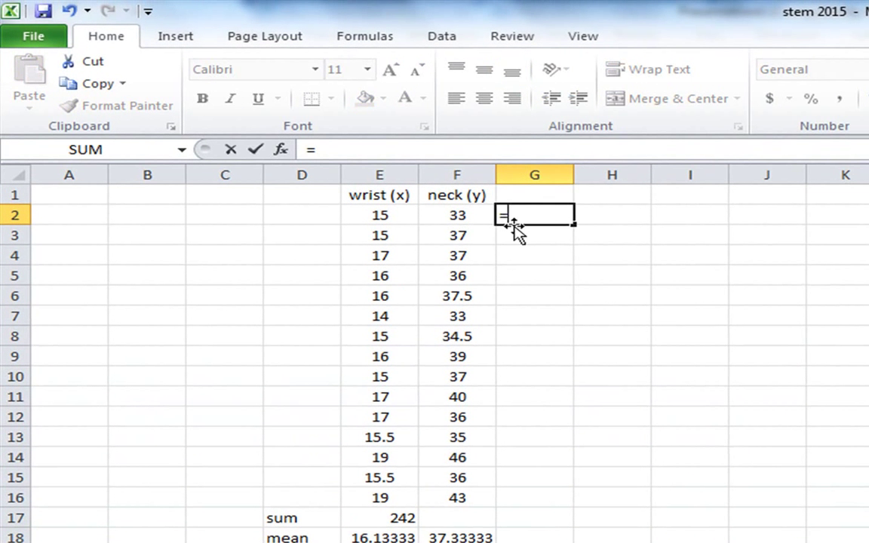
left_click(380, 214)
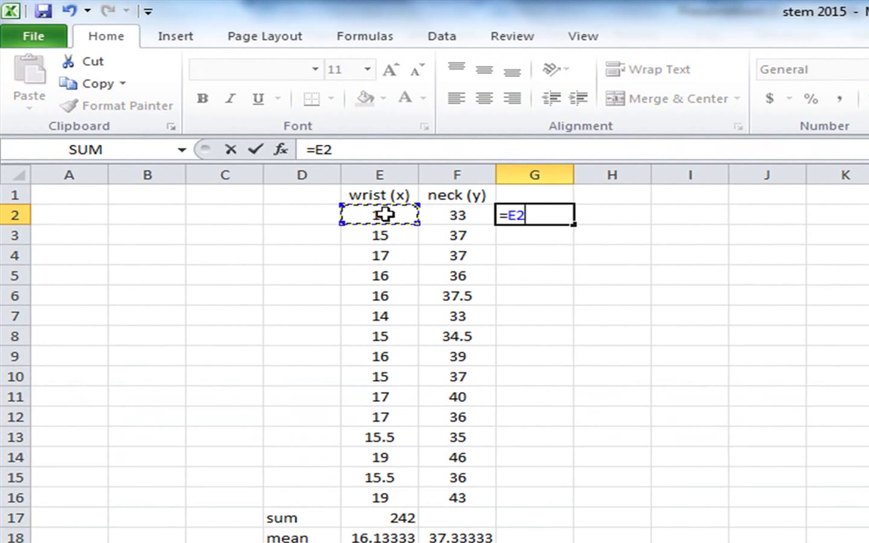
type("*")
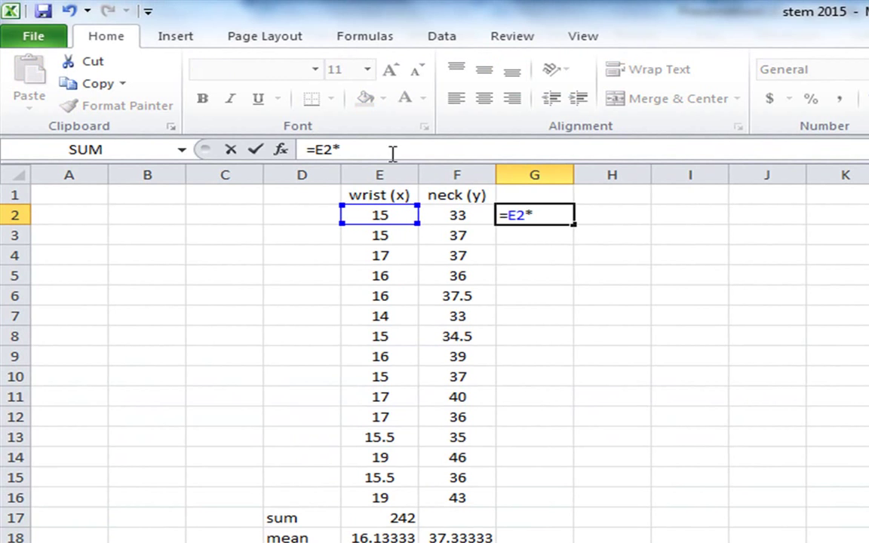
left_click(455, 215)
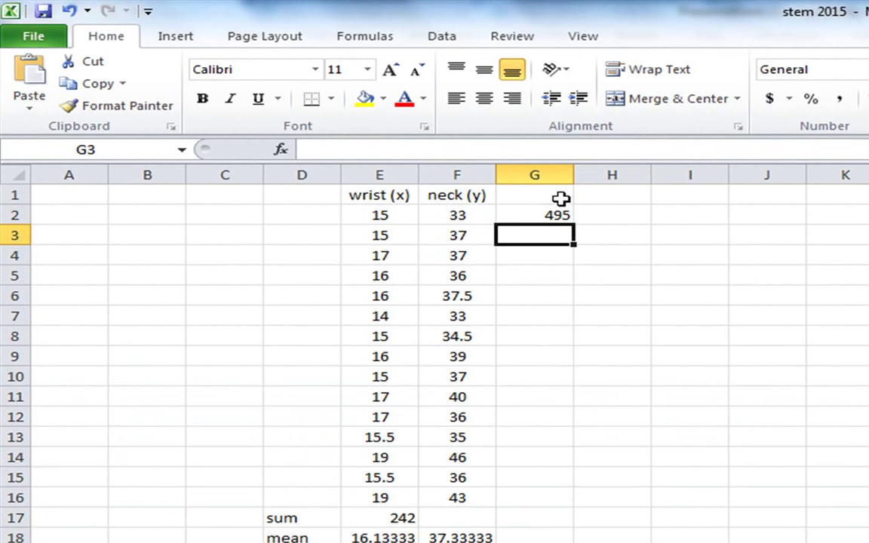
left_click(535, 214)
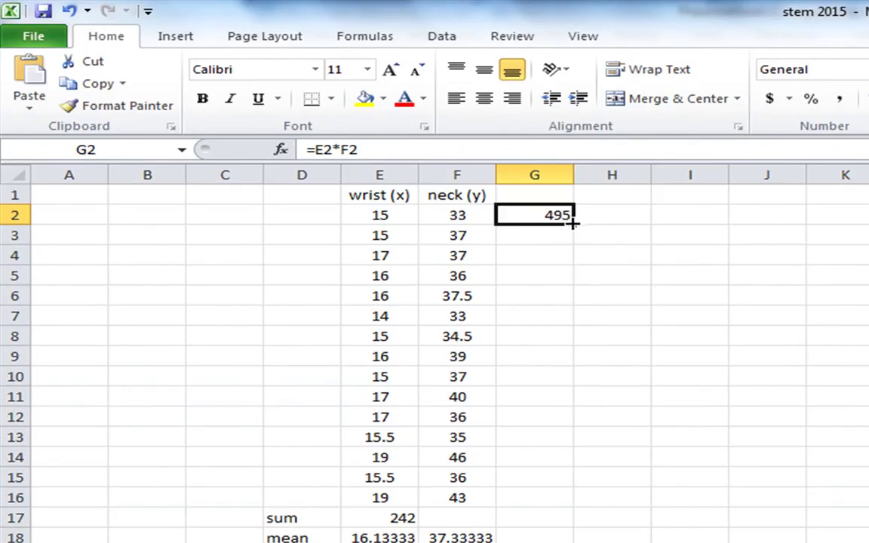
left_click_drag(570, 223, 571, 501)
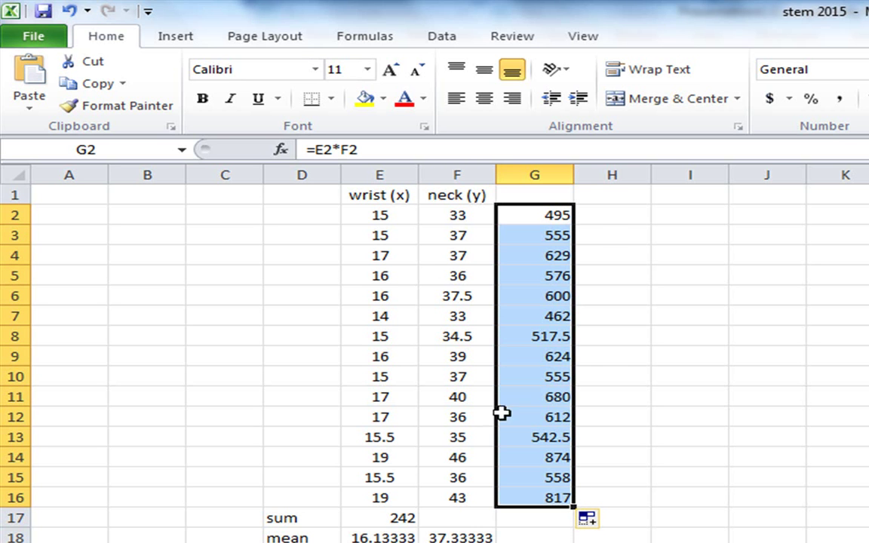
mouse_move(383, 236)
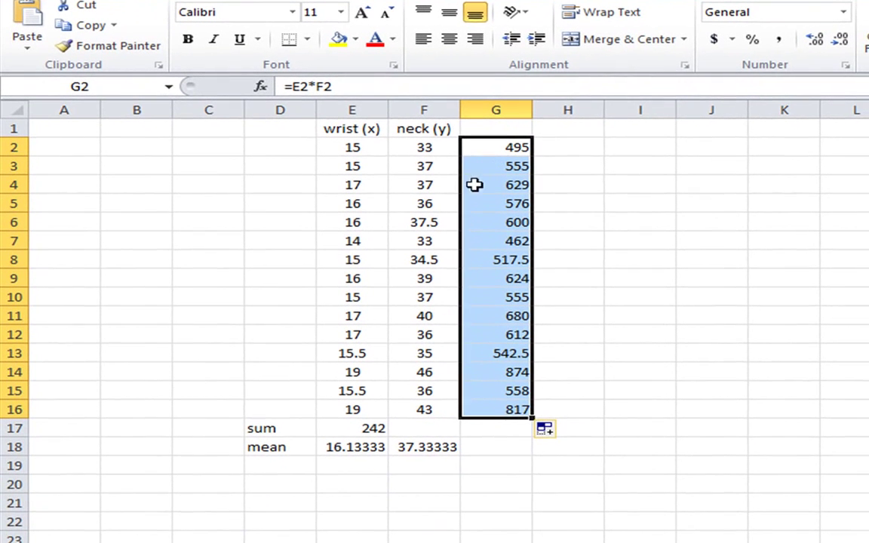
left_click(495, 447)
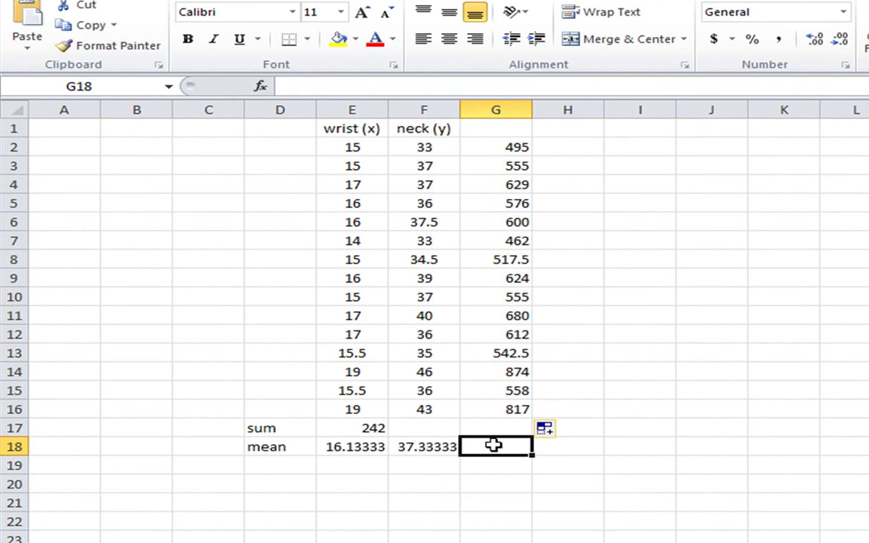
- Average the x·y products G2:G16 in G18, giving 606.4667
type("=")
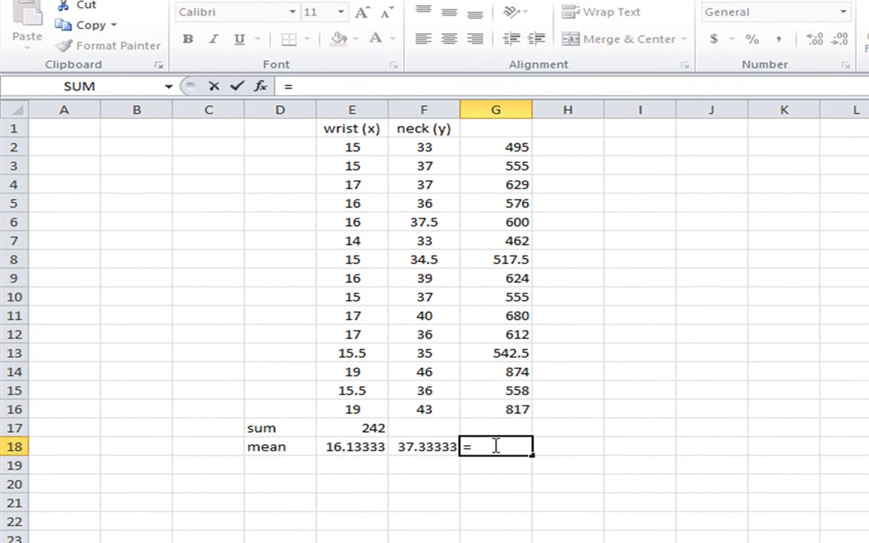
type("av")
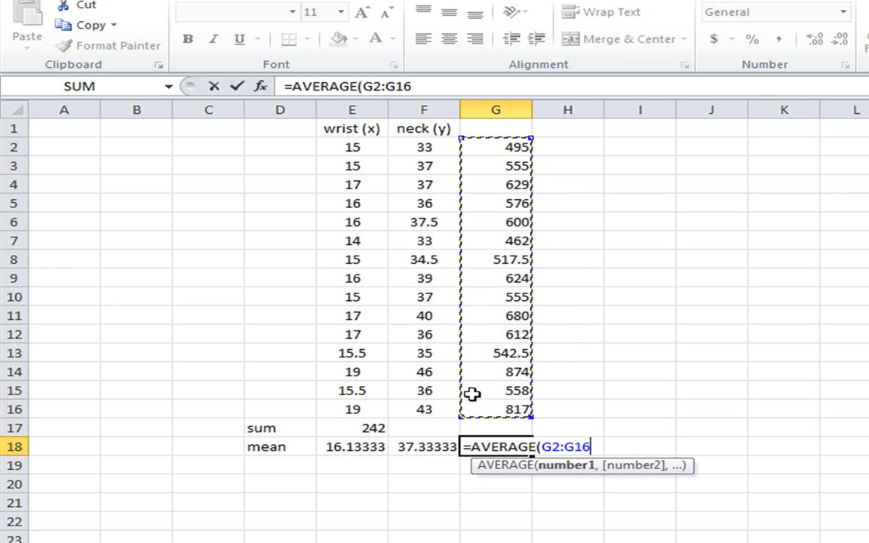
key("Enter")
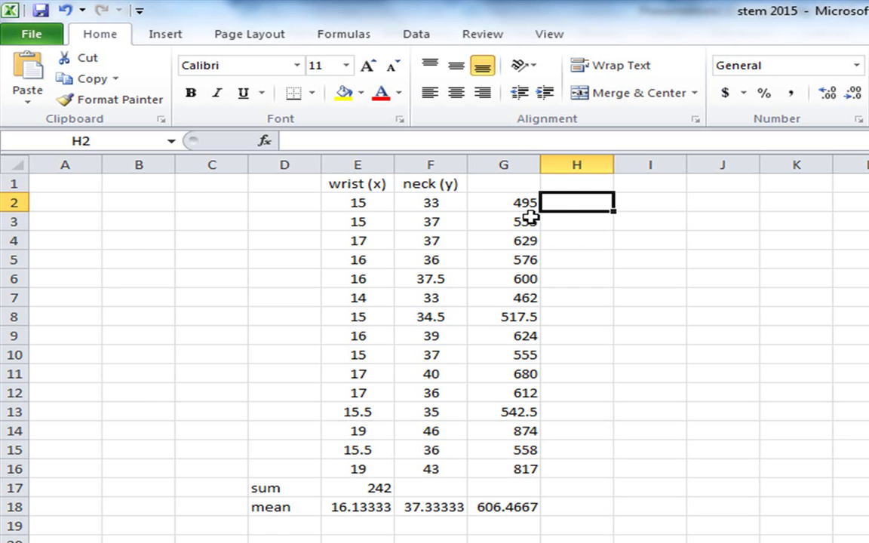
mouse_move(571, 215)
type("=E2")
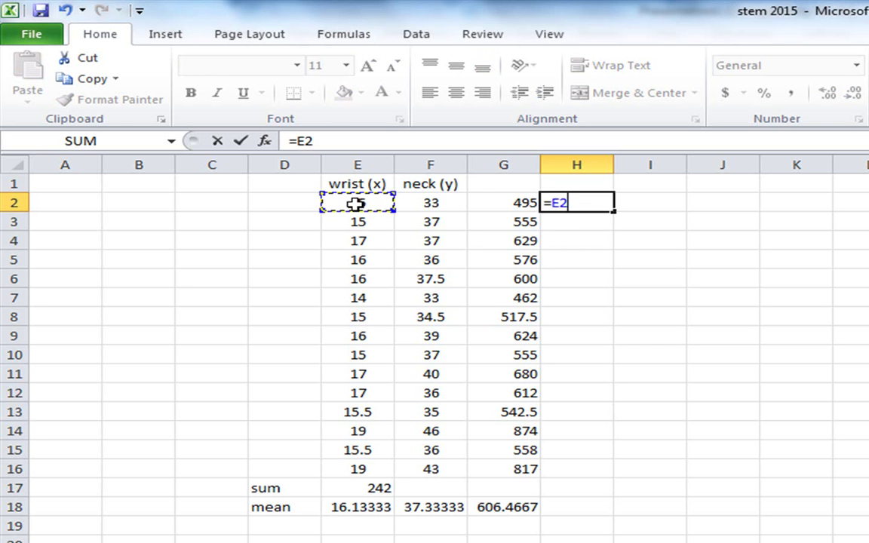
- Fill column H with =E2^2 squares down to row 16 and begin averaging H2:H16 in H18
type("^2")
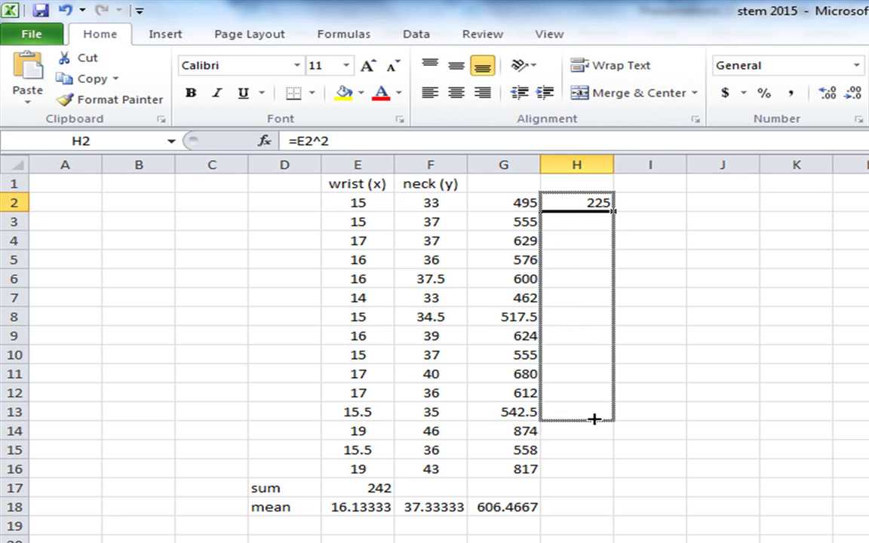
left_click_drag(595, 207, 595, 468)
type("=")
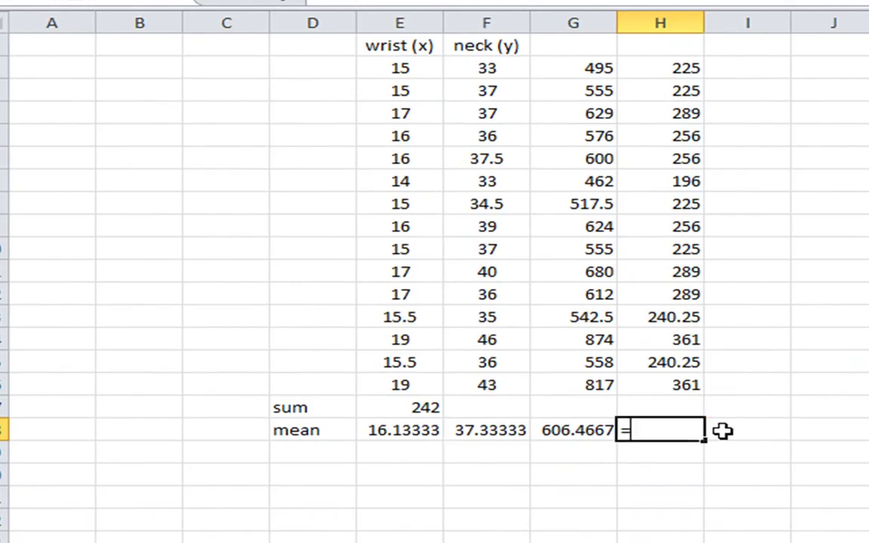
type("av")
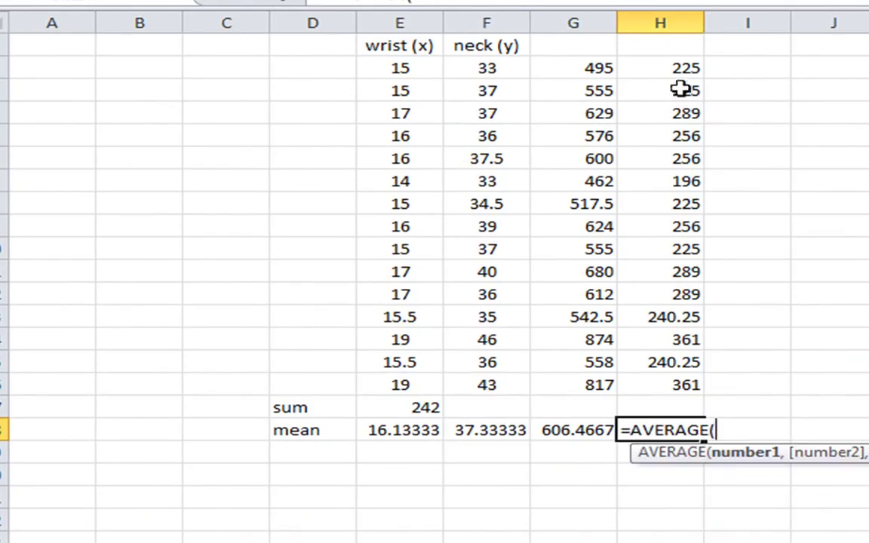
left_click_drag(662, 66, 661, 385)
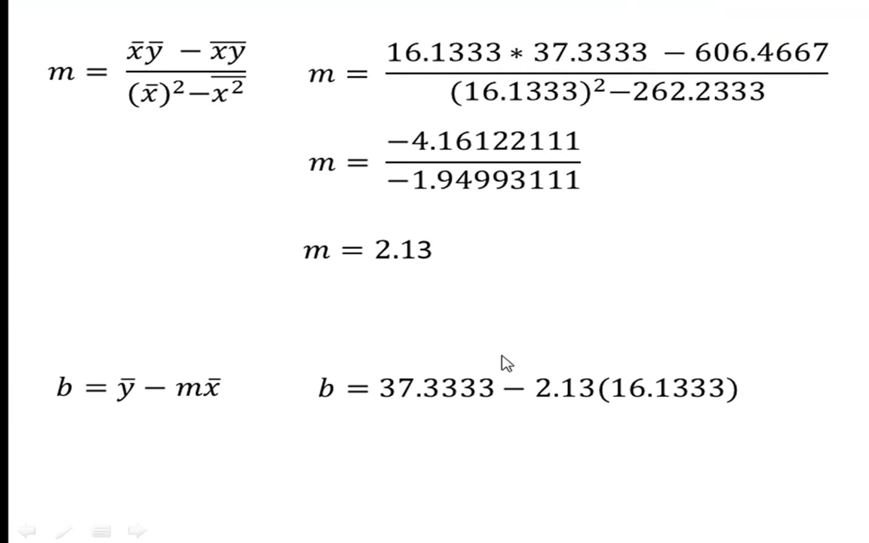
mouse_move(698, 414)
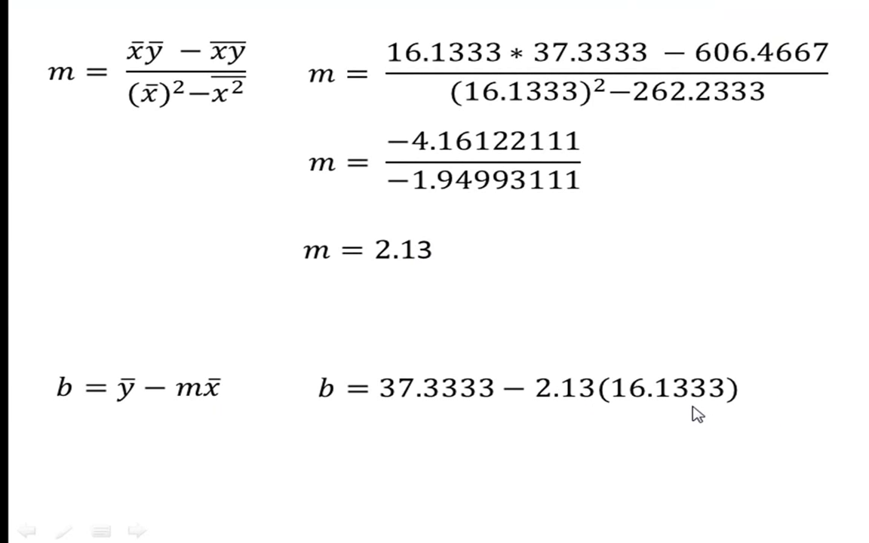